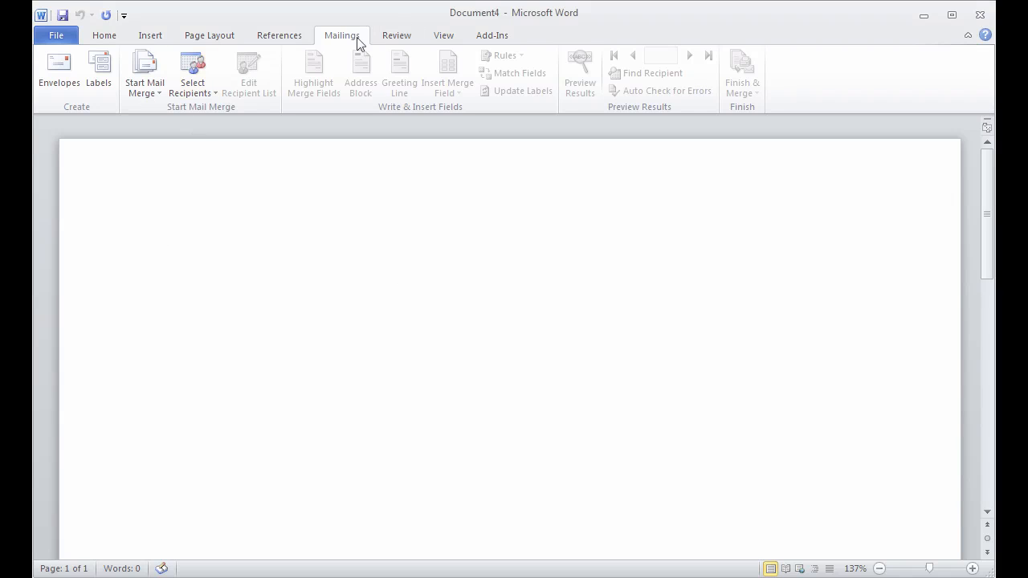
Choose the MailMerge List worksheet from the Desktop as the existing recipient list
left_click(145, 72)
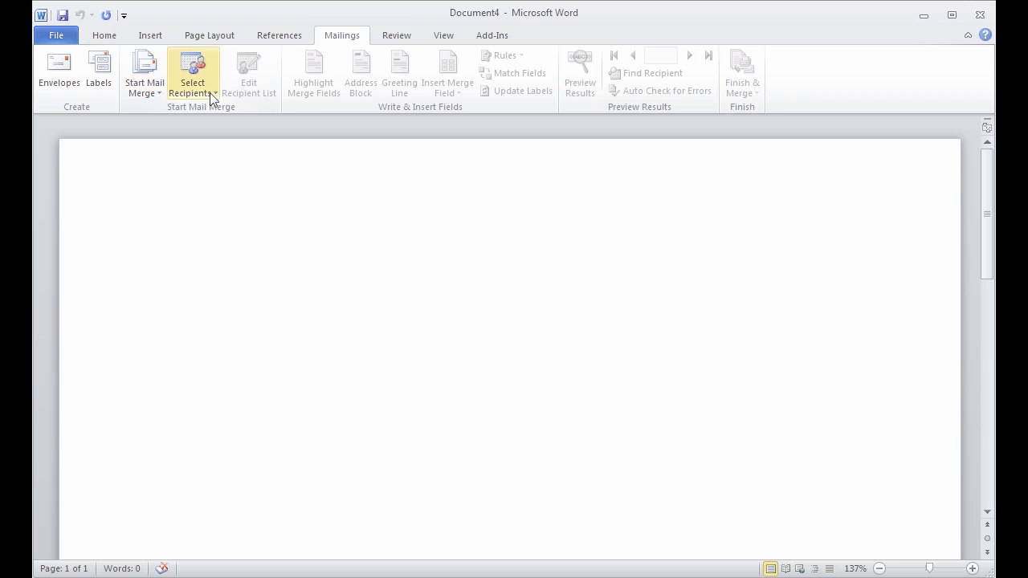
left_click(193, 72)
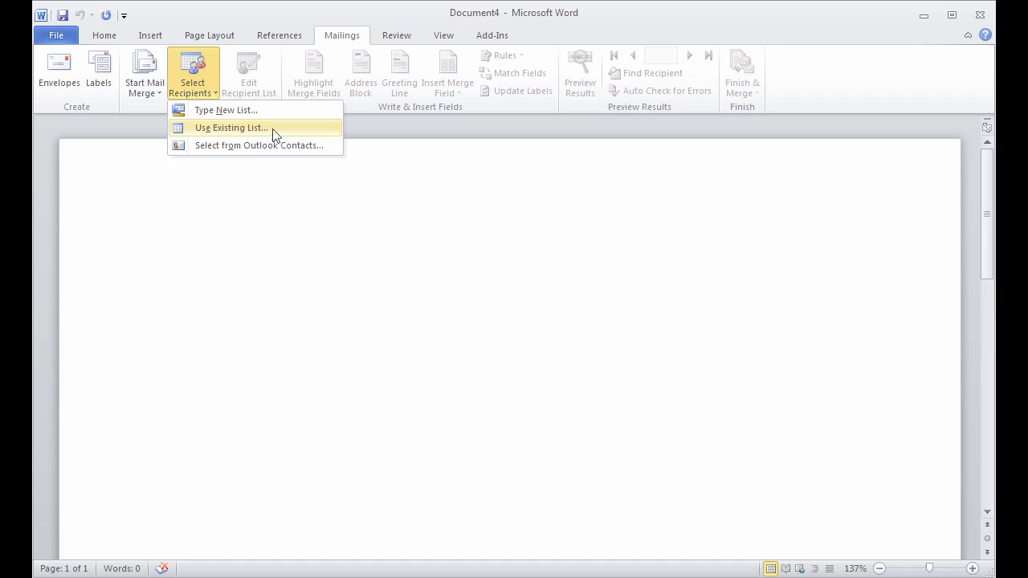
left_click(231, 129)
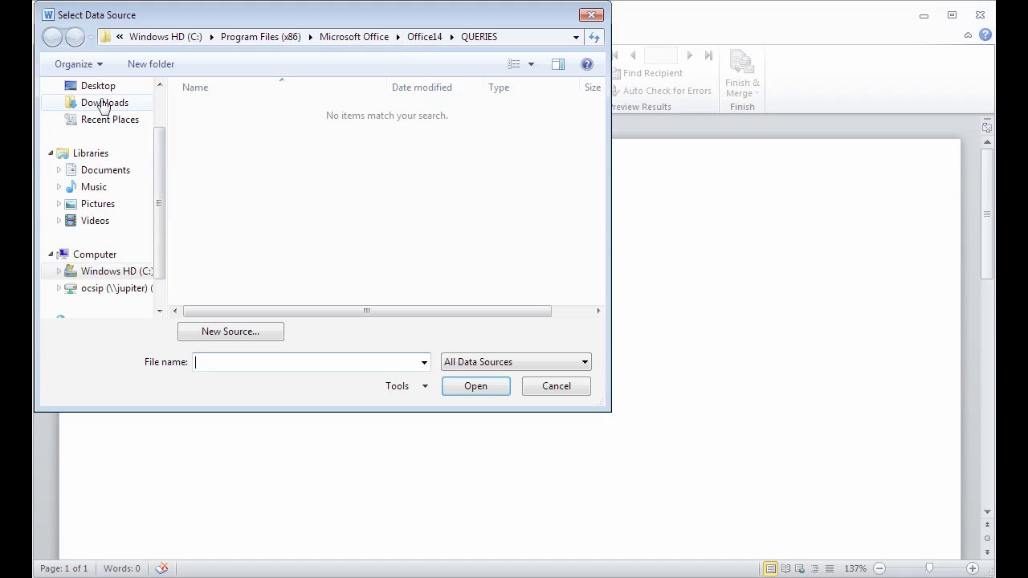
left_click(98, 85)
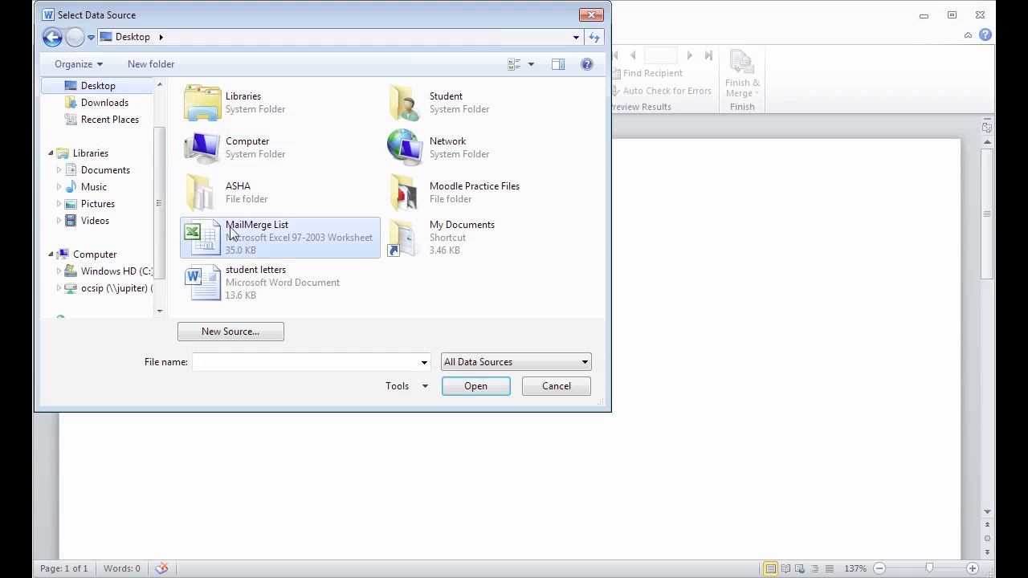
left_click(476, 385)
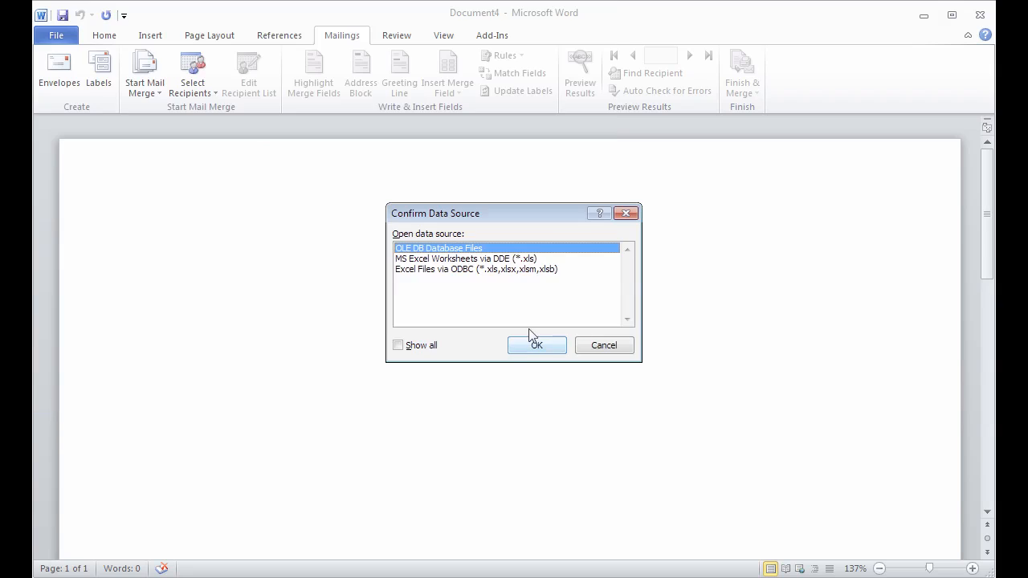
Confirm MS Excel Worksheets via DDE as the data source format
left_click(466, 259)
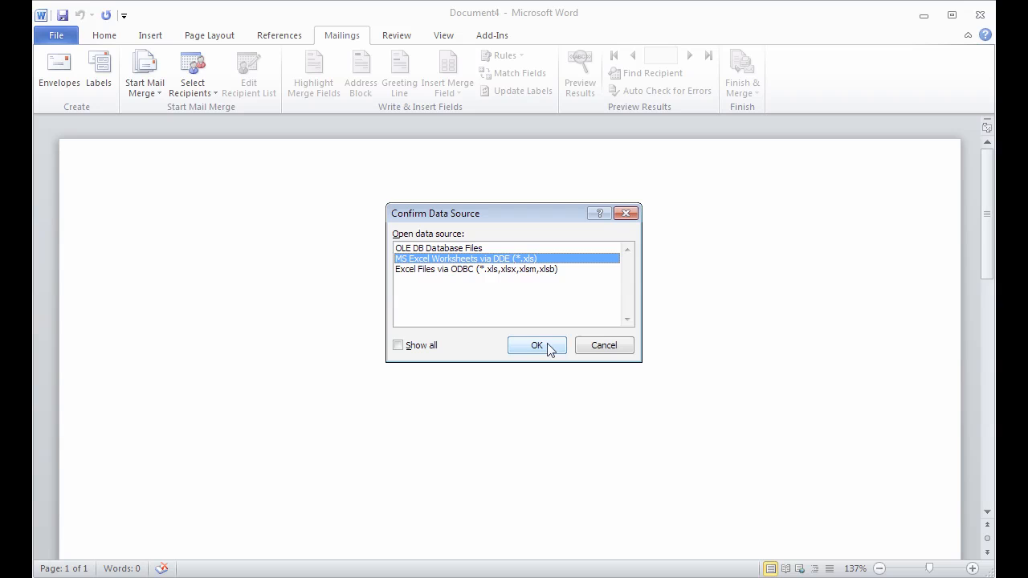
left_click(537, 345)
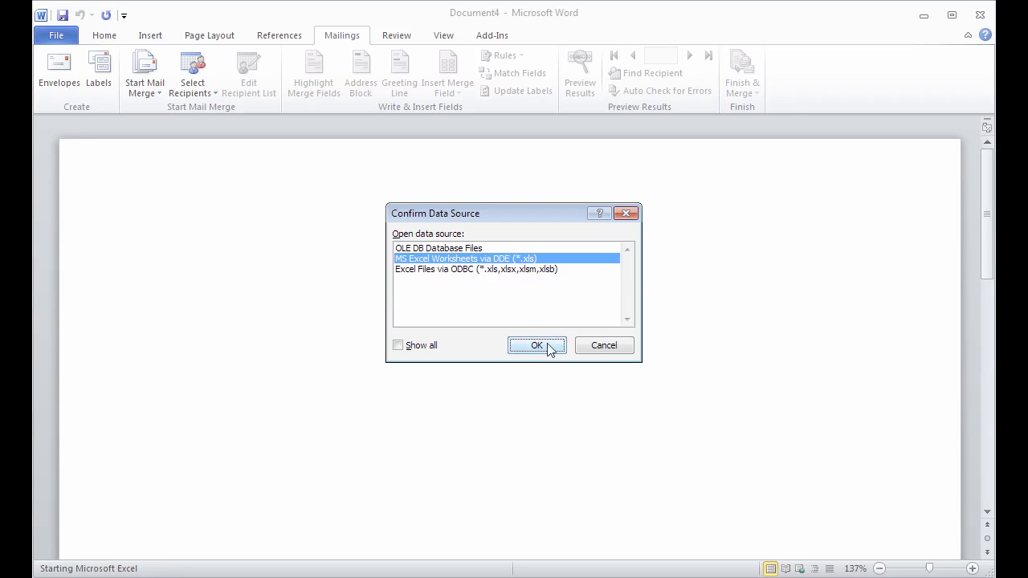
left_click(537, 346)
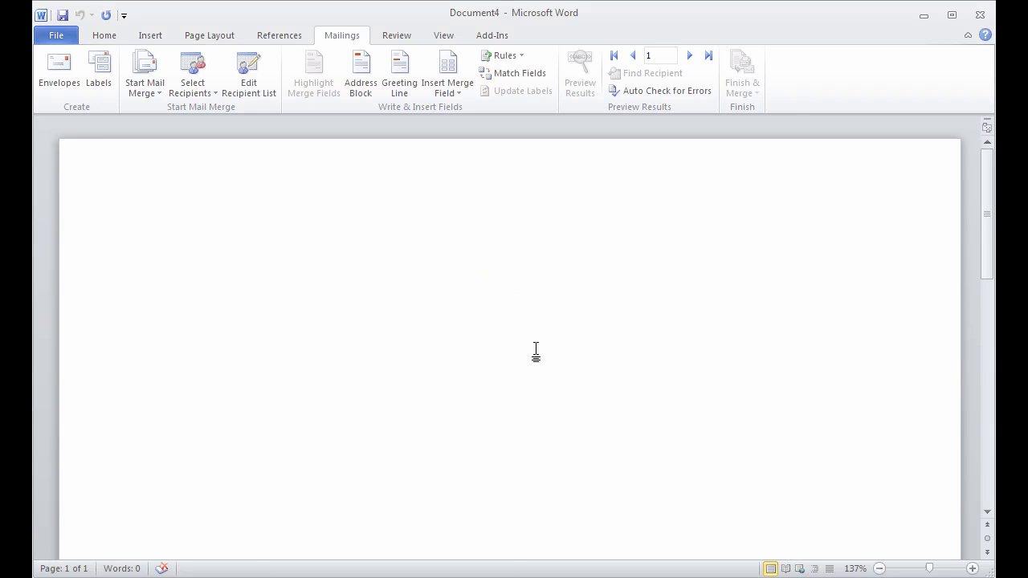
mouse_move(418, 238)
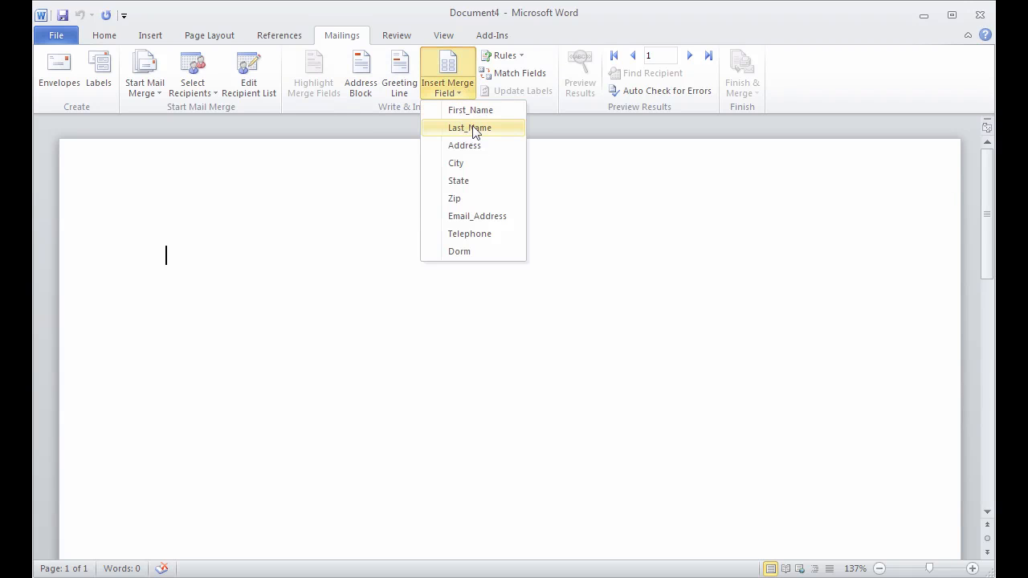
Insert the Last_Name, First_Name and Telephone merge fields on one line
left_click(469, 129)
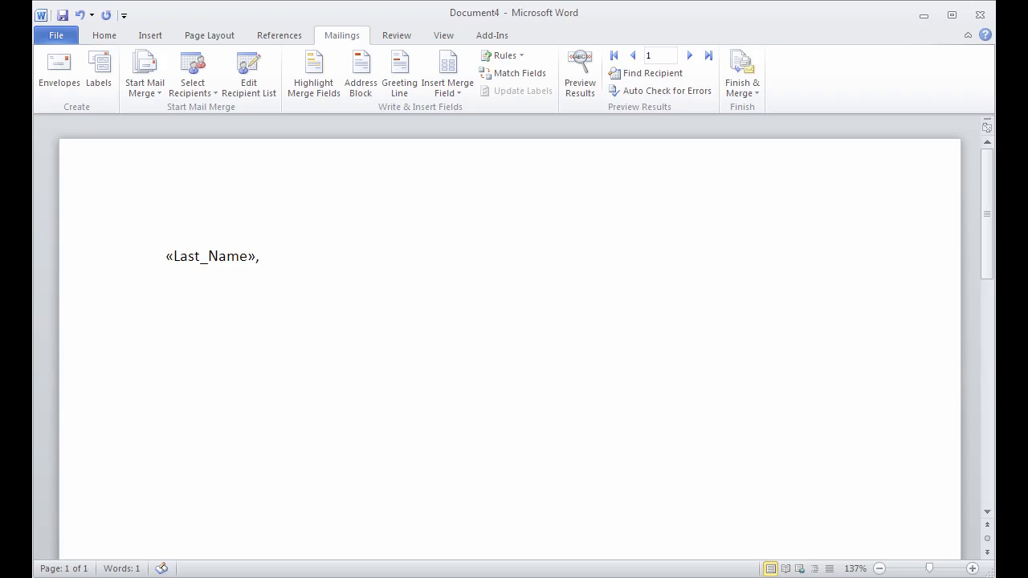
left_click(446, 72)
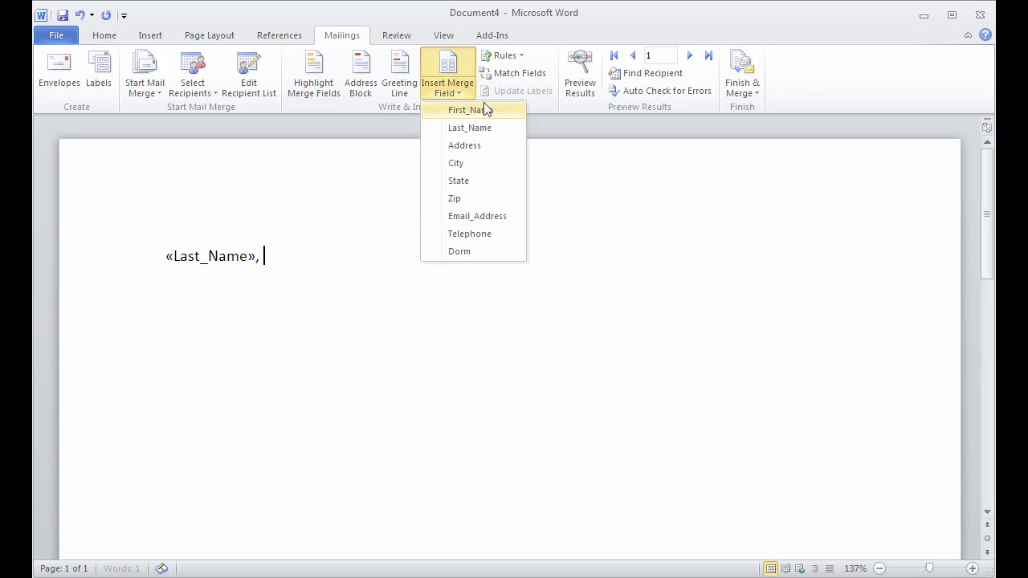
left_click(466, 109)
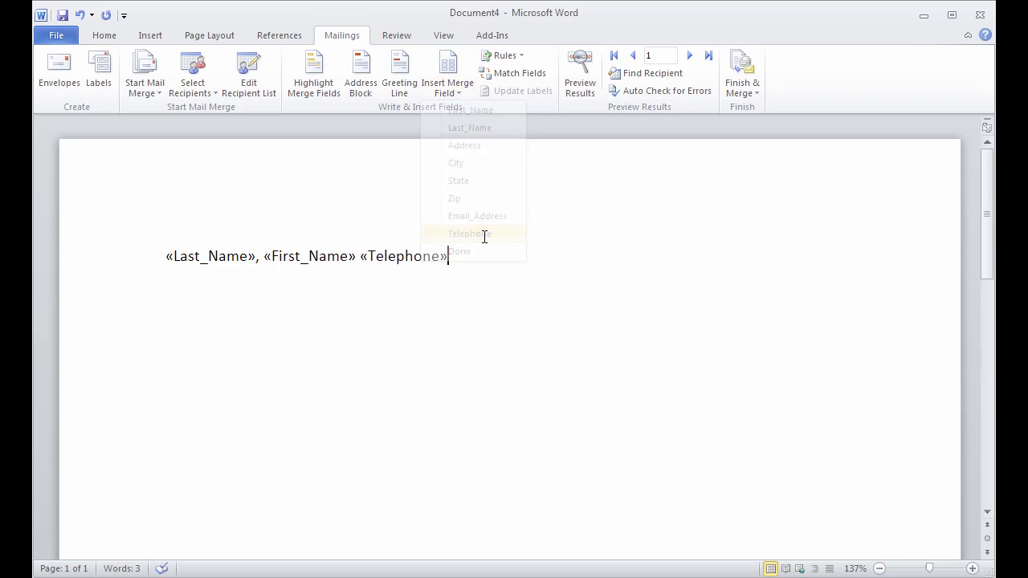
left_click(469, 234)
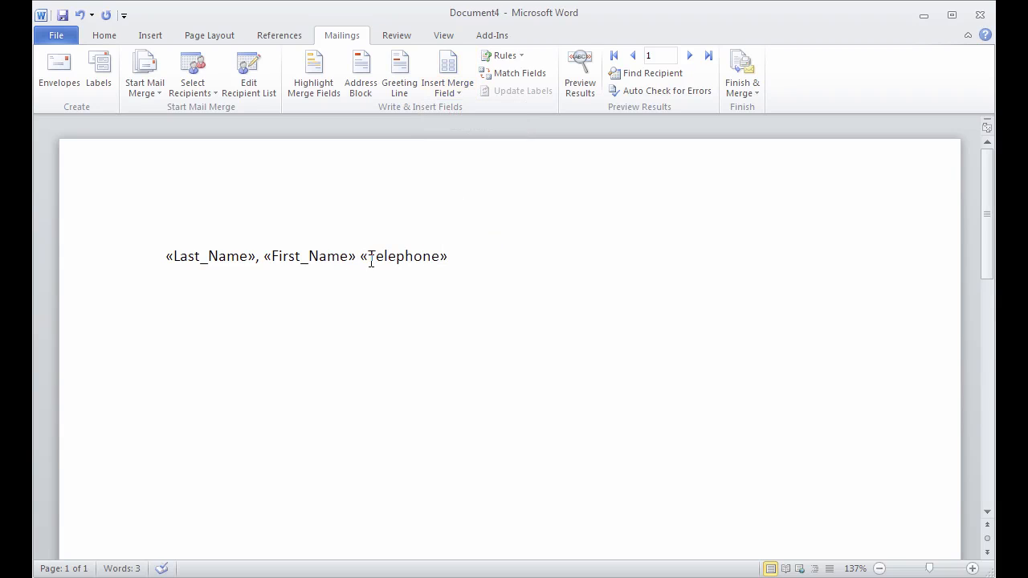
mouse_move(607, 259)
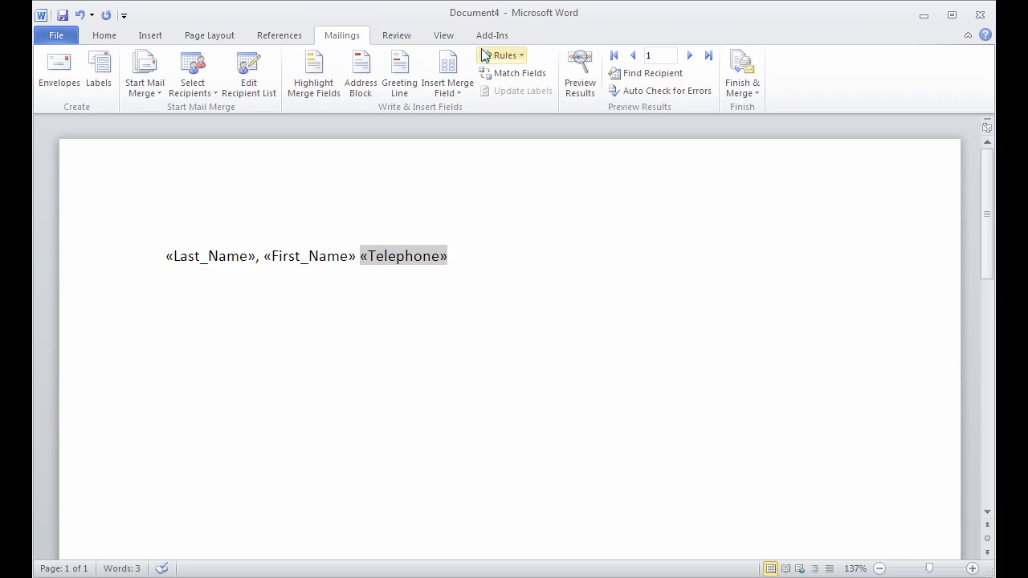
Show the ruler and tab the «Telephone» field to a left stop at 4 inches
left_click(443, 35)
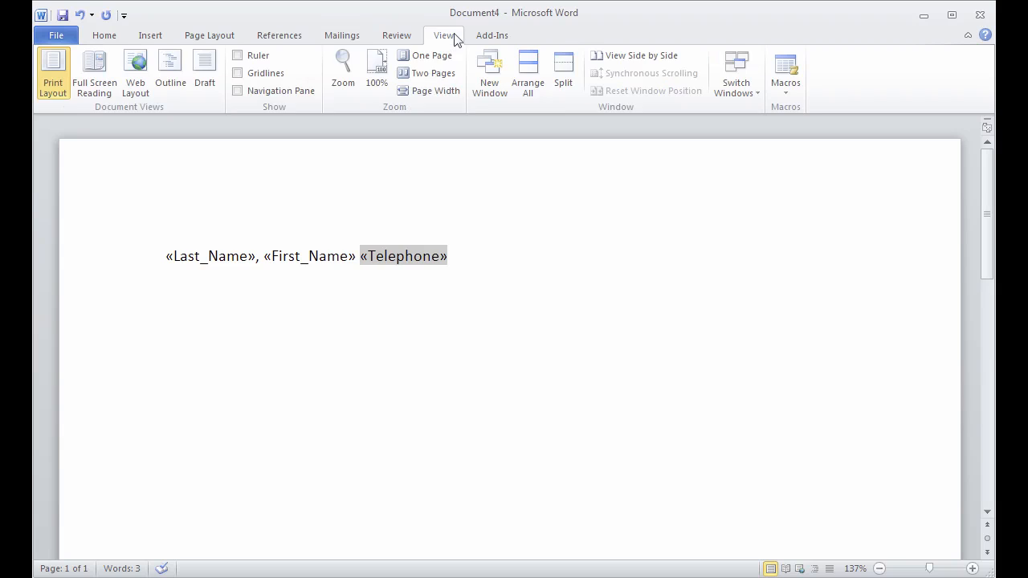
left_click(237, 55)
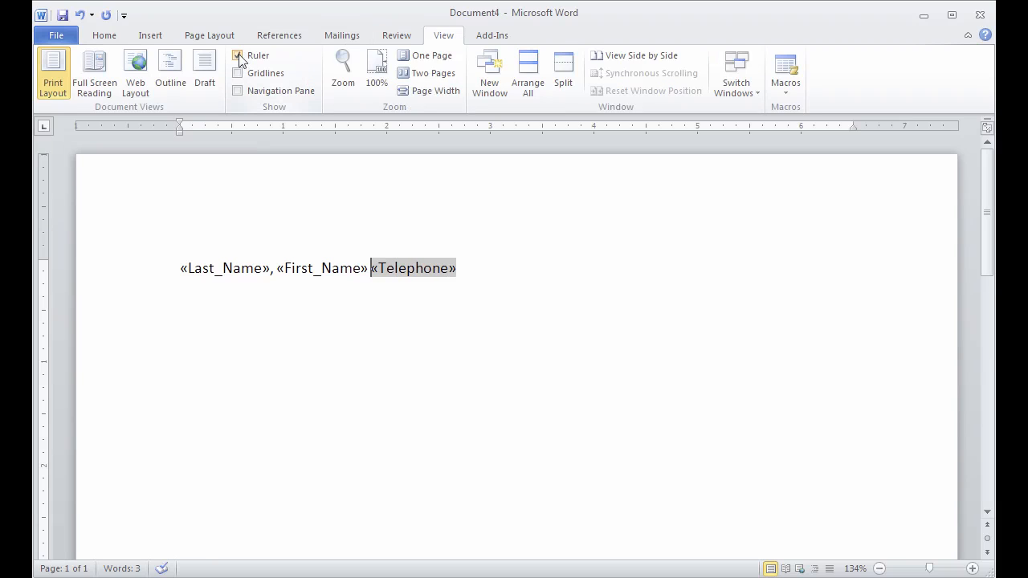
left_click(238, 54)
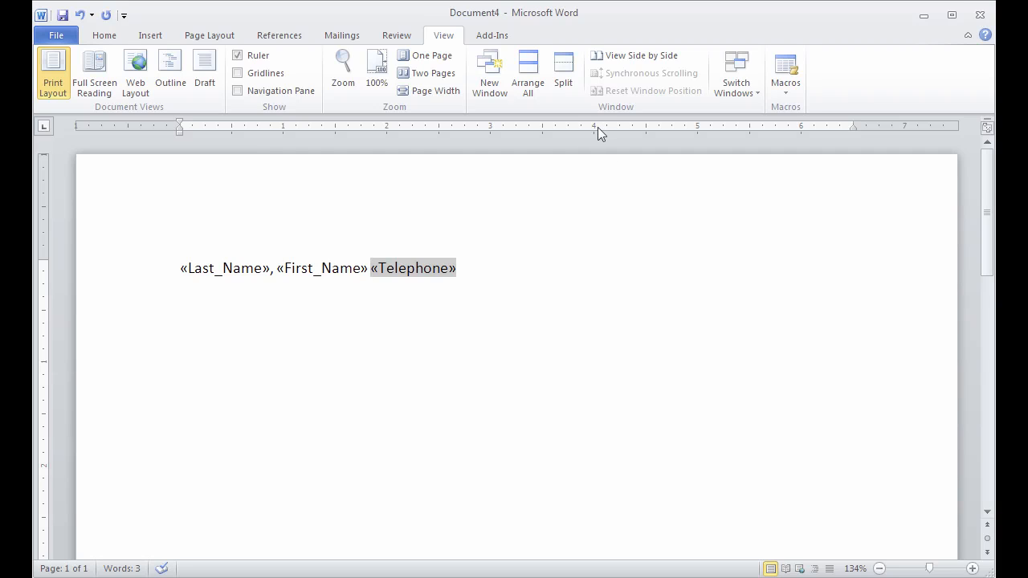
mouse_move(597, 131)
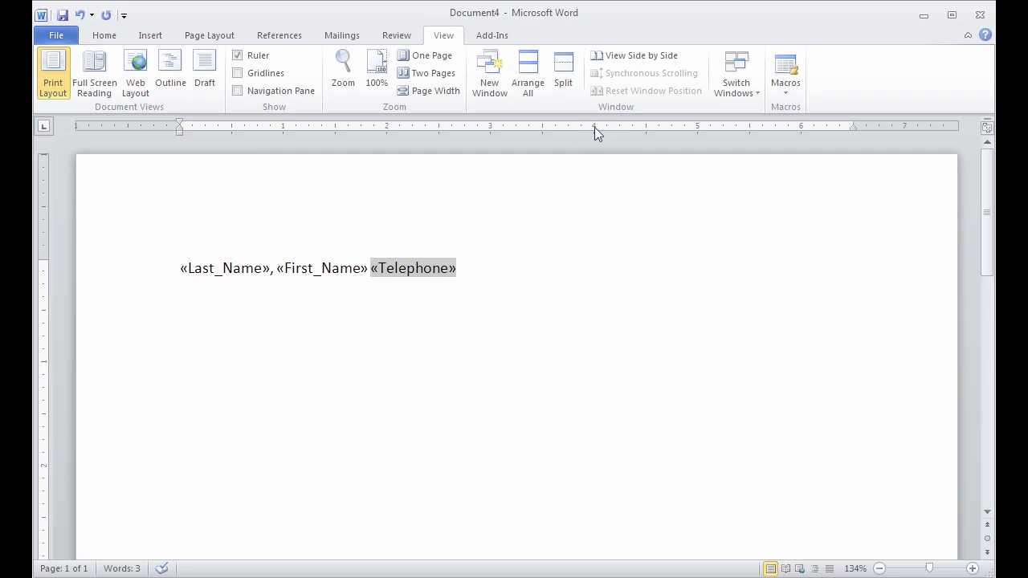
mouse_move(618, 159)
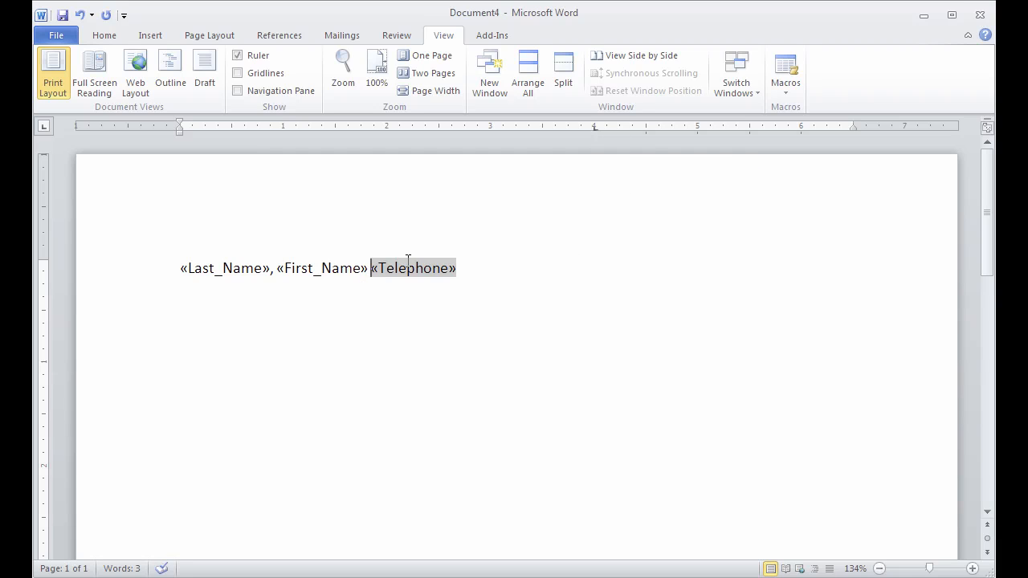
left_click(482, 234)
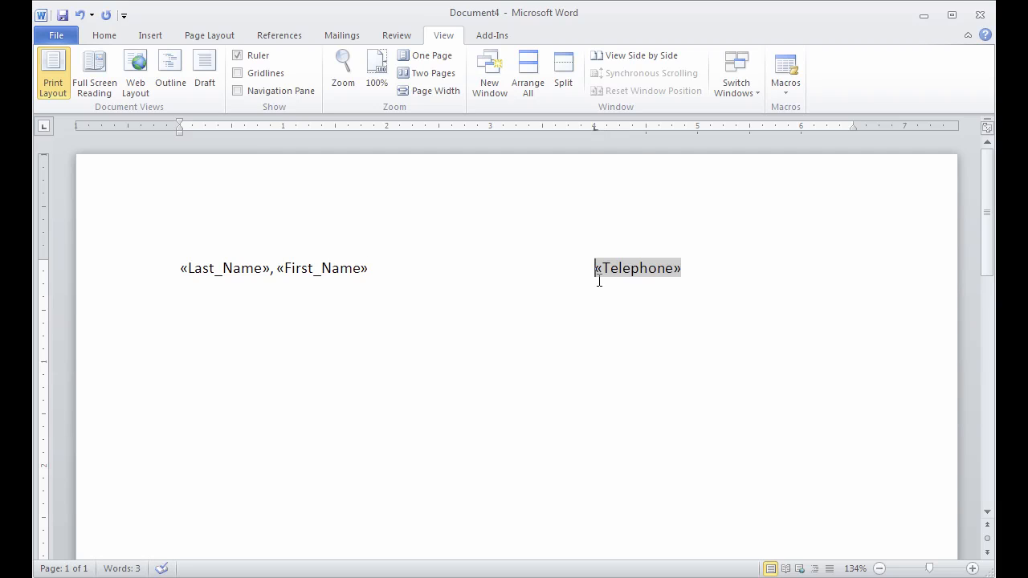
mouse_move(594, 135)
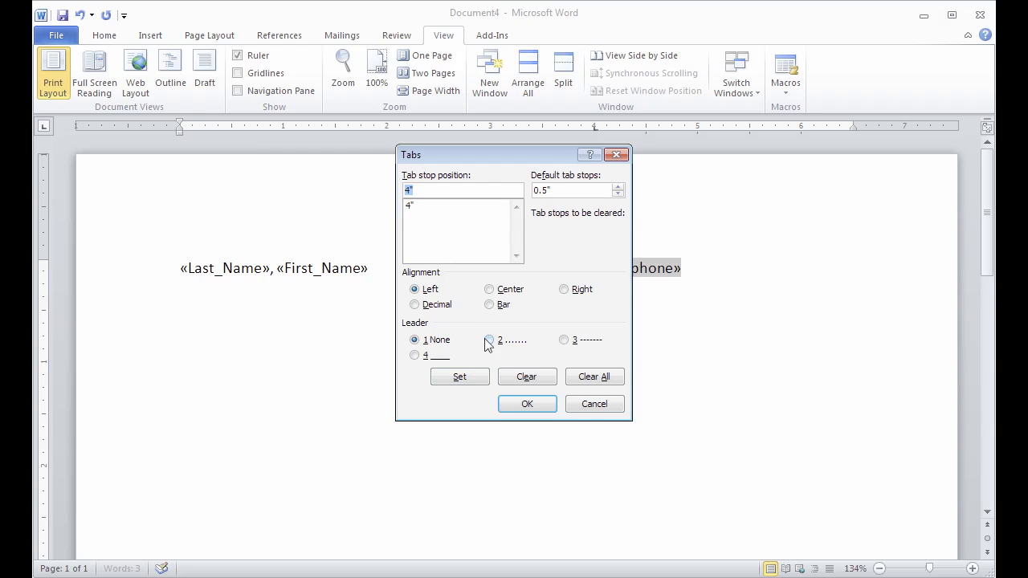
Give the tab stop dotted leader option 2 and start a new paragraph below
left_click(488, 339)
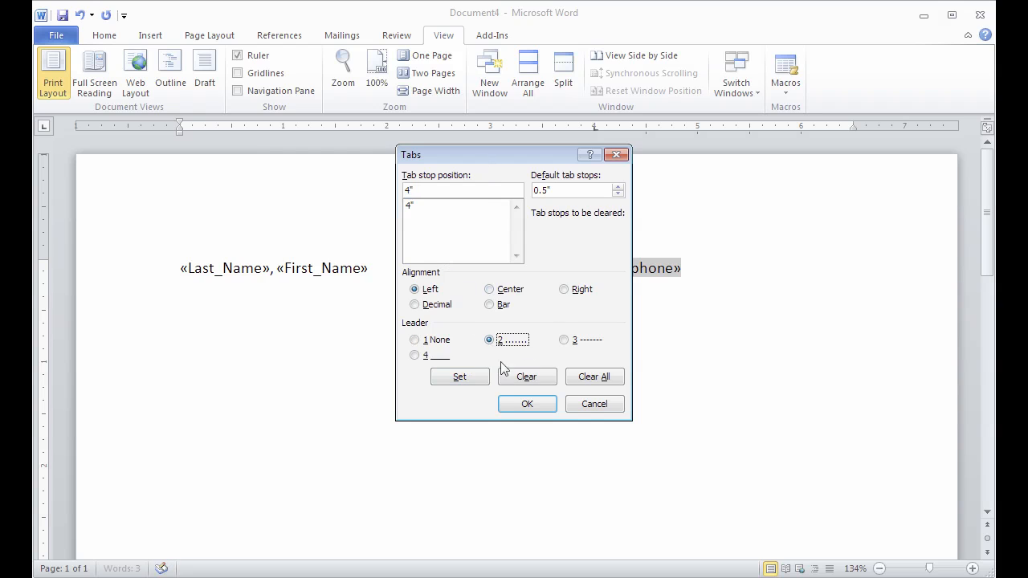
left_click_drag(514, 154, 320, 148)
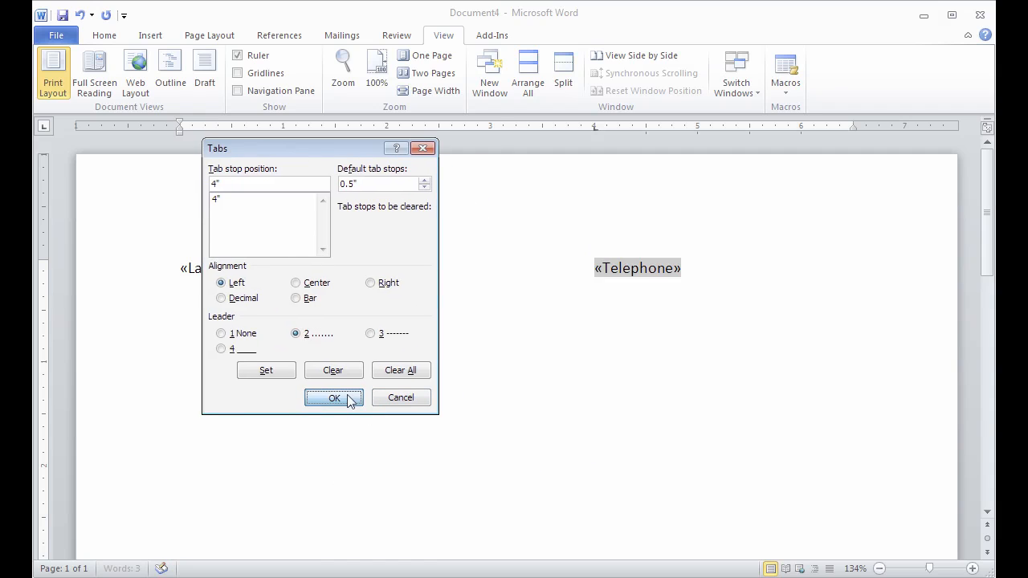
left_click(334, 398)
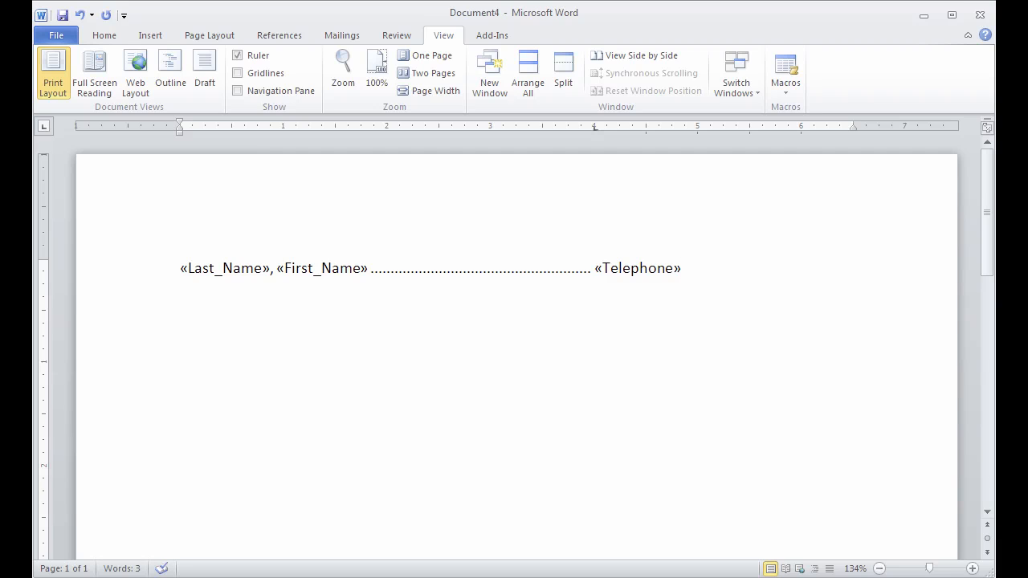
key("enter")
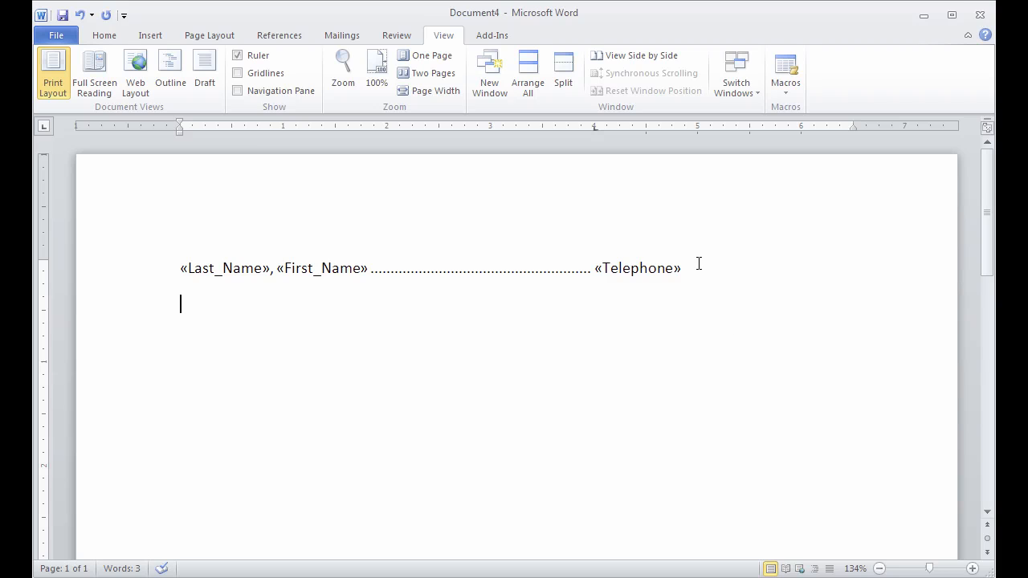
mouse_move(446, 312)
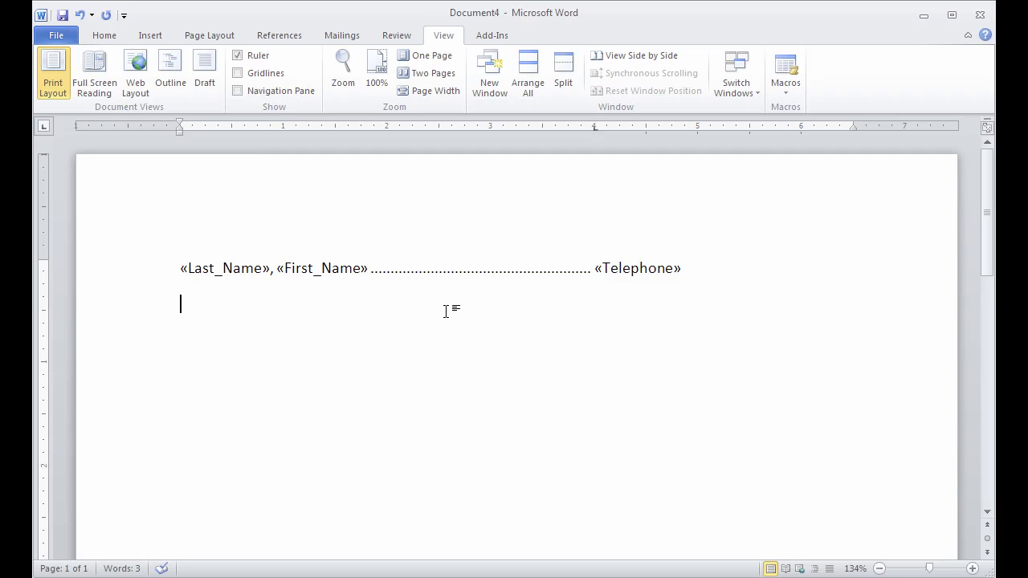
mouse_move(341, 35)
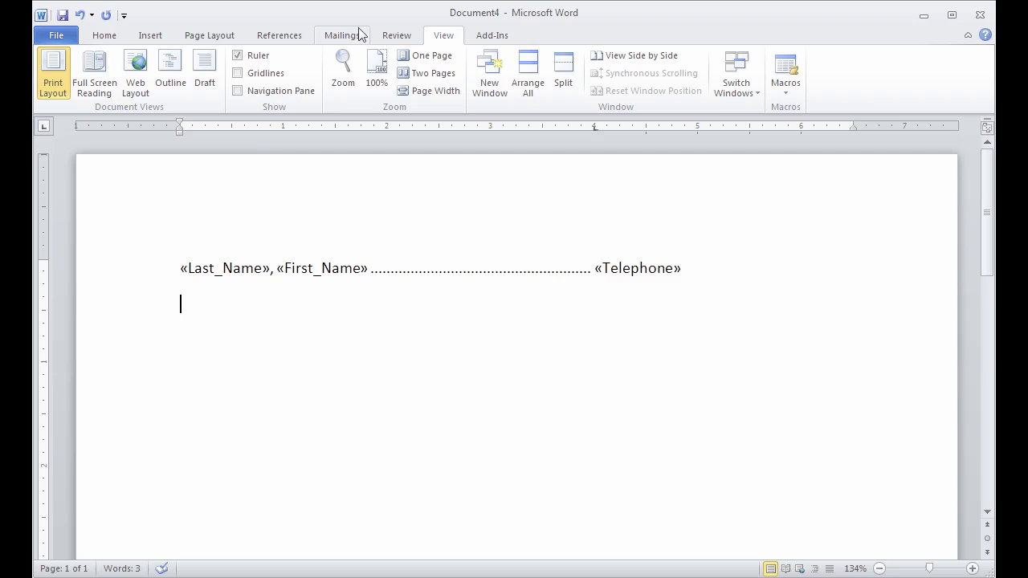
left_click(341, 36)
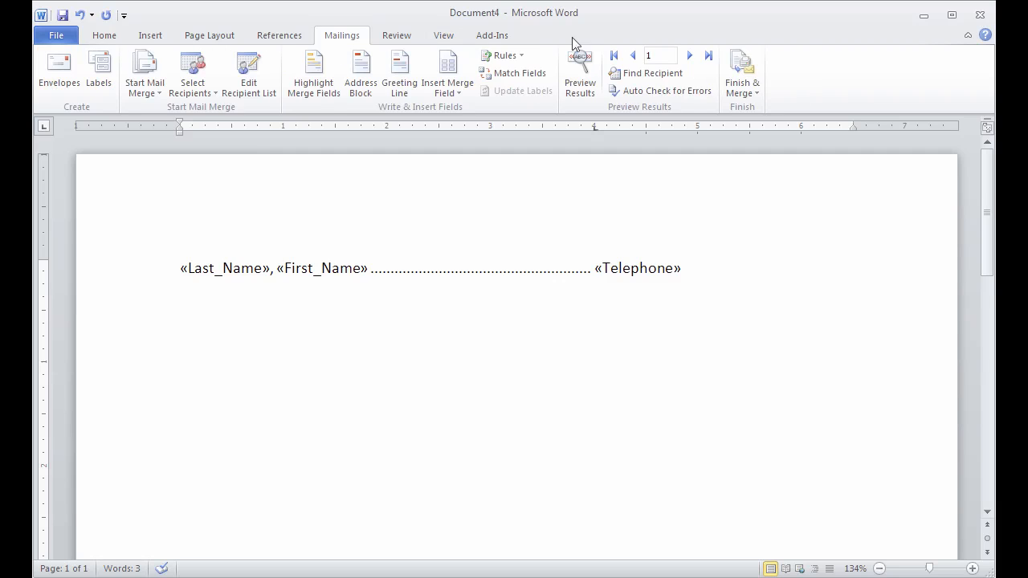
left_click(580, 73)
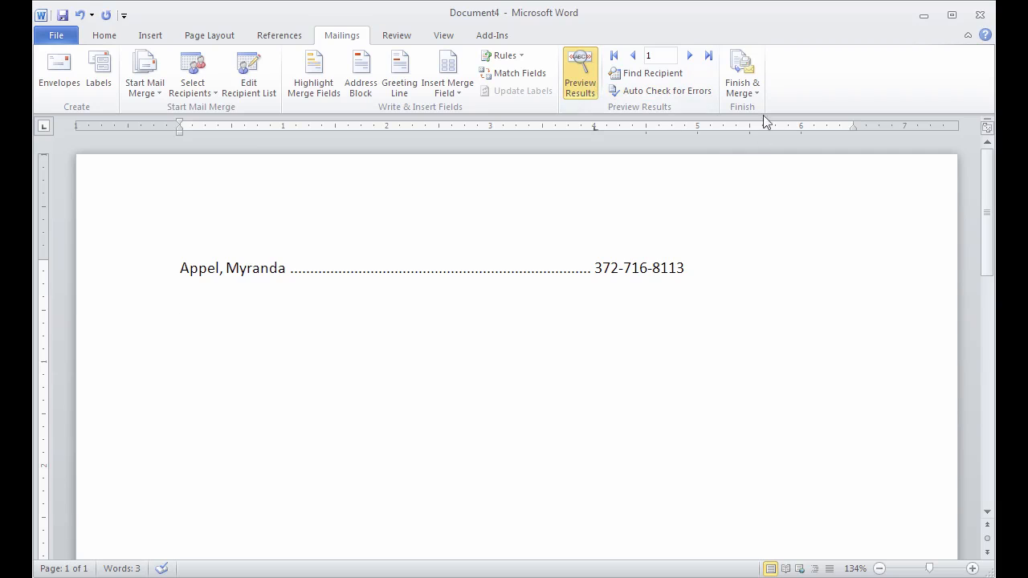
mouse_move(742, 72)
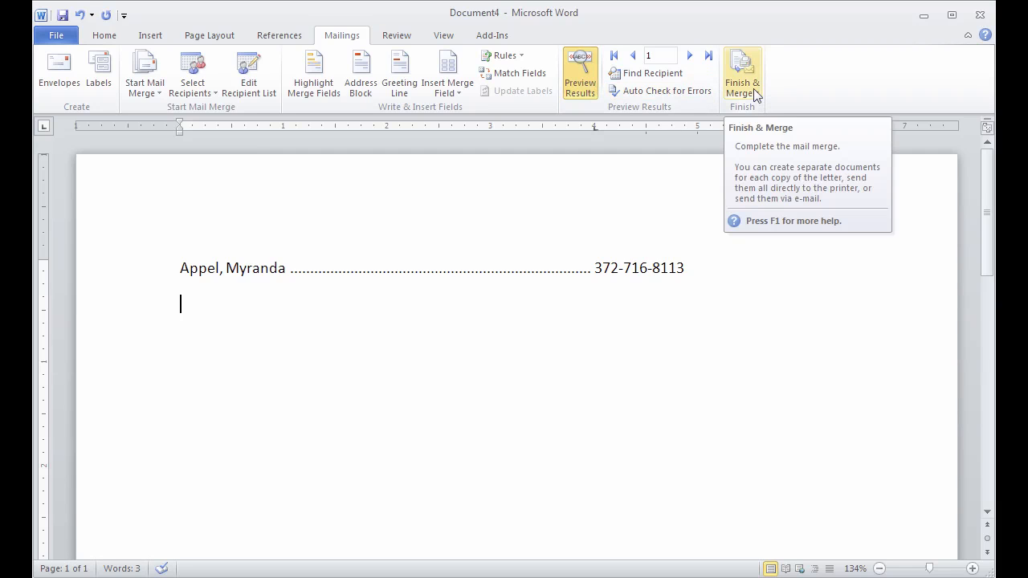
left_click(742, 77)
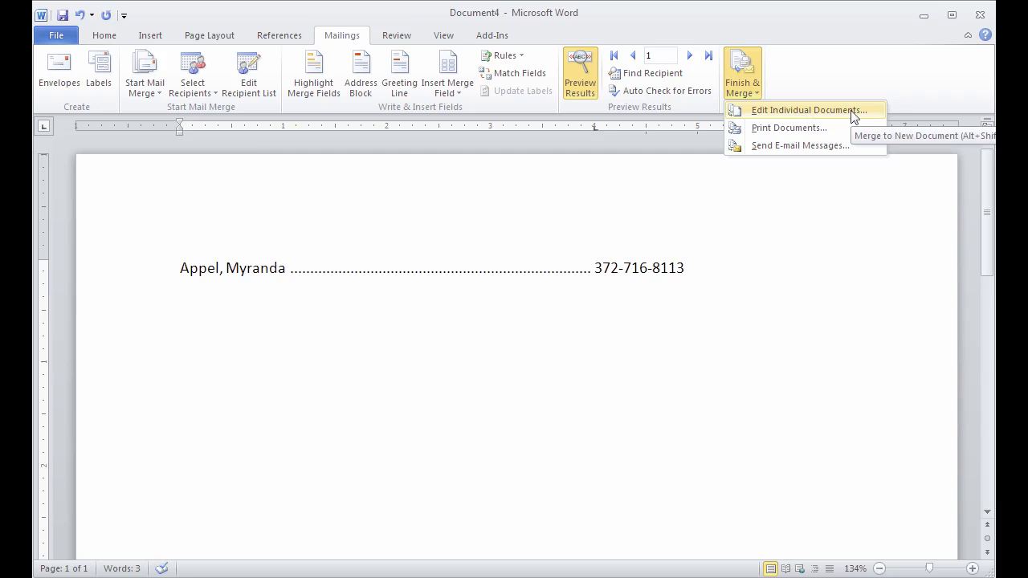
left_click(806, 109)
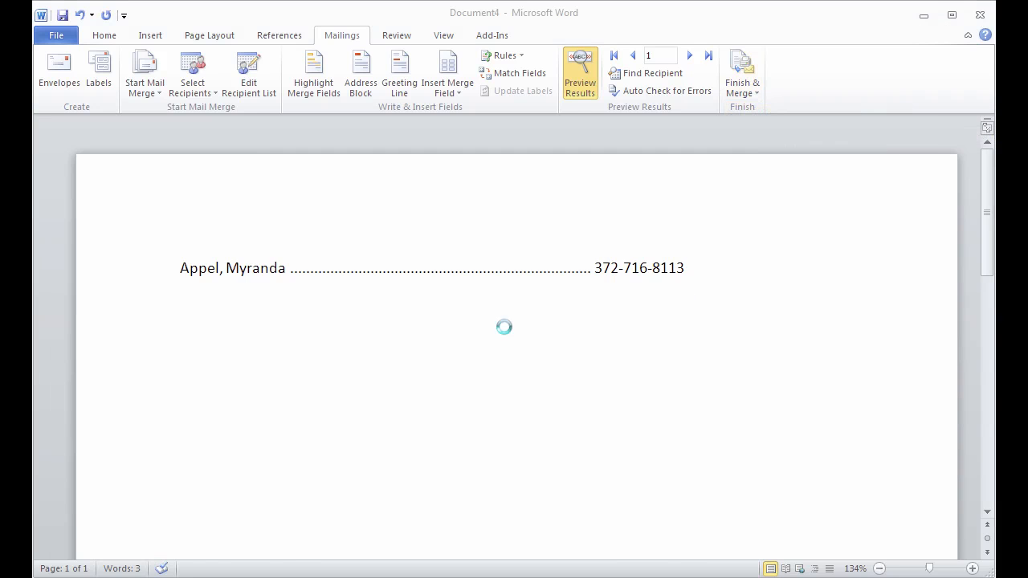